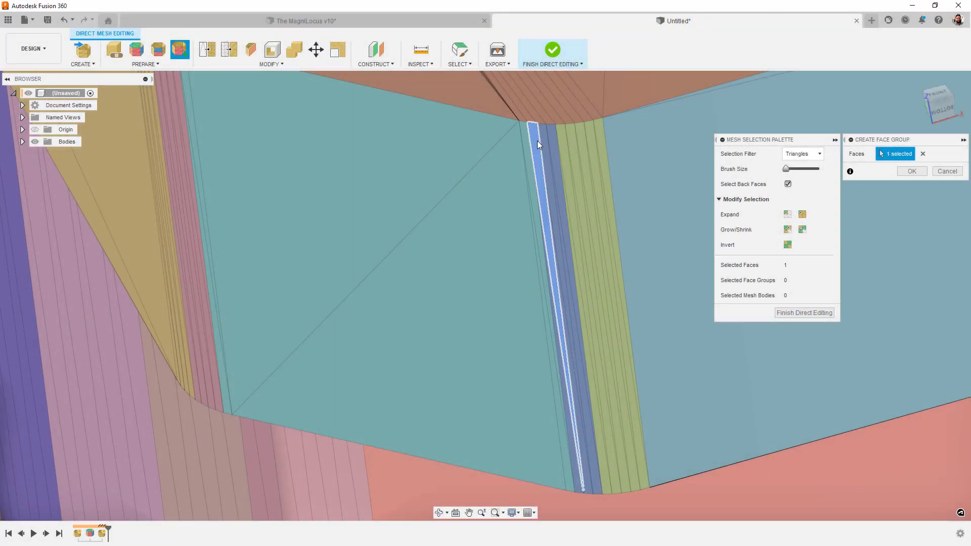
# Step: Place an auxiliary view of the double vane pump on the drawing sheet
pyautogui.click(554, 148)
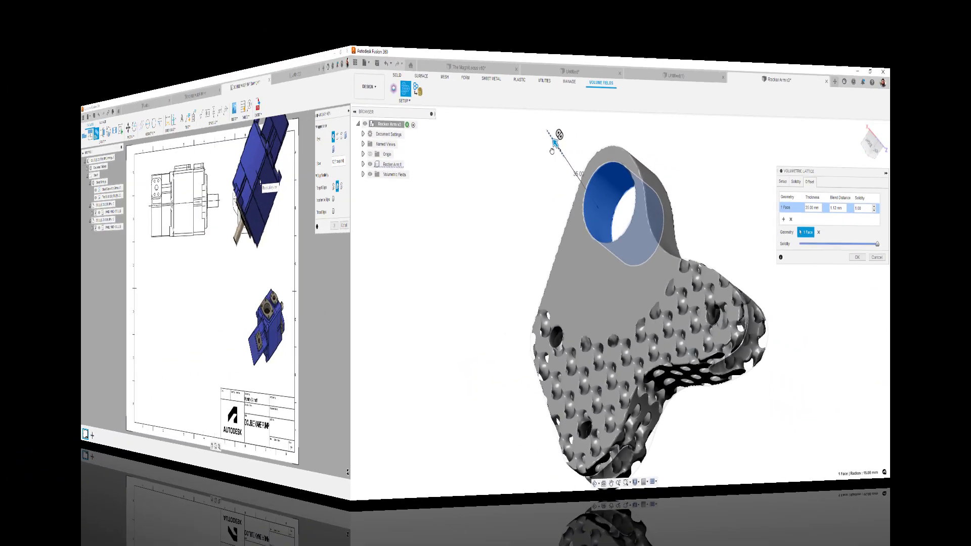
pyautogui.click(591, 20)
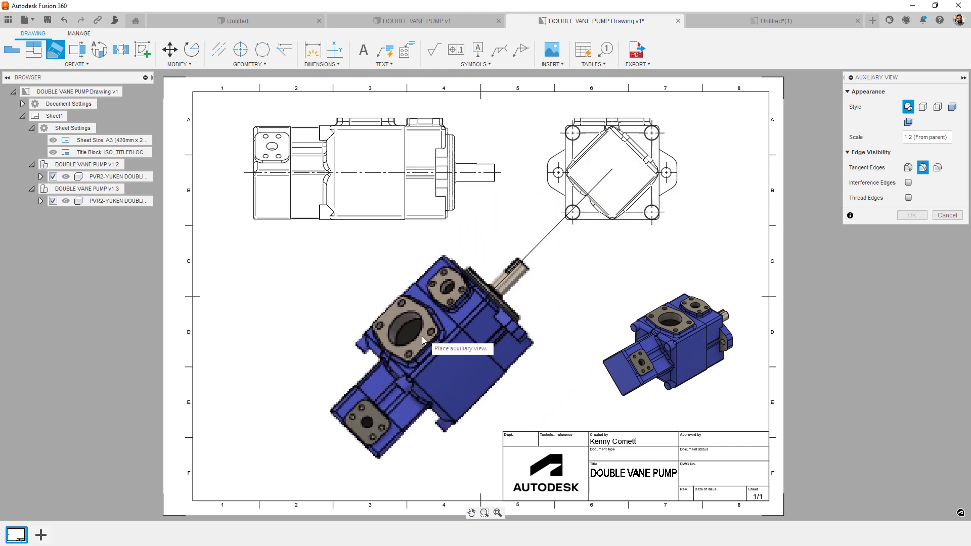
pyautogui.click(425, 339)
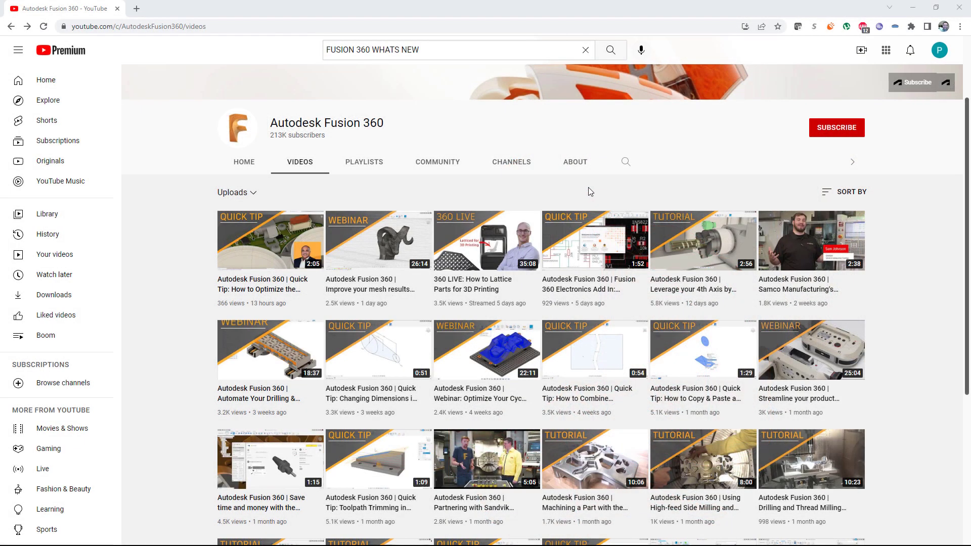
pyautogui.moveTo(824, 133)
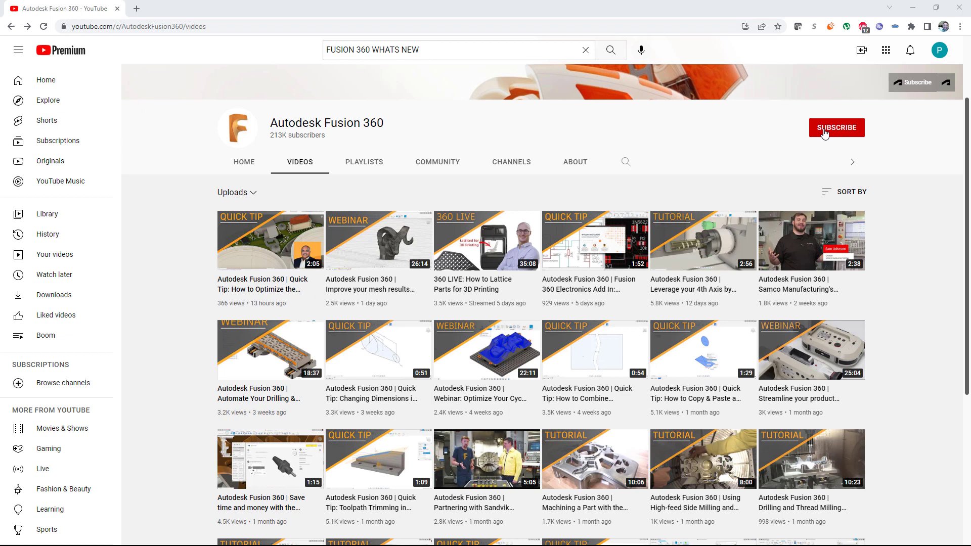
# Step: Subscribe to the Autodesk Fusion 360 channel and choose its notification frequency
pyautogui.click(836, 127)
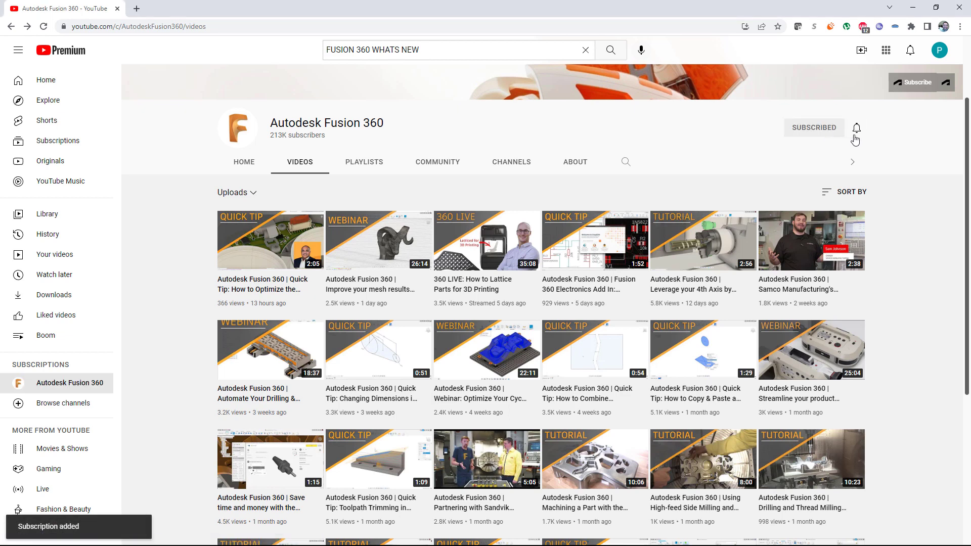
pyautogui.click(856, 128)
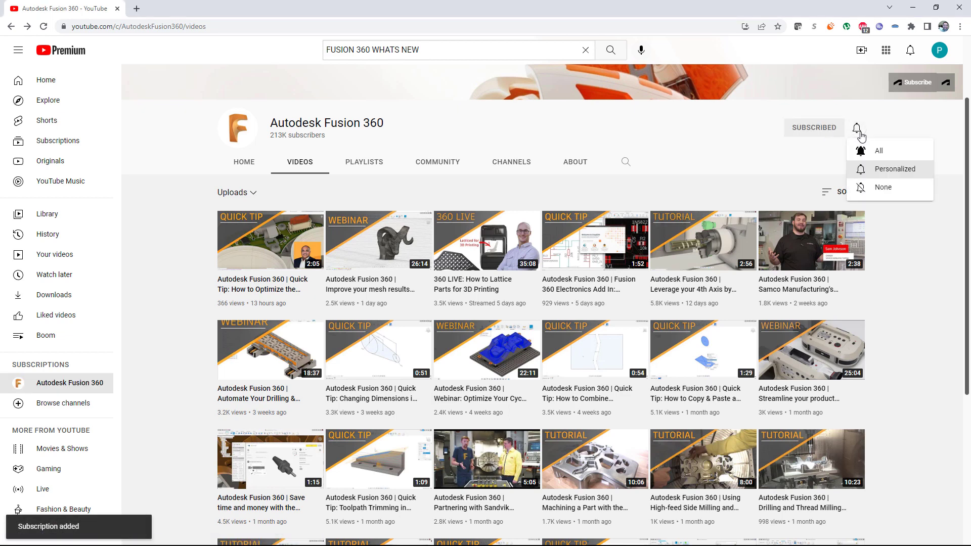
pyautogui.click(878, 150)
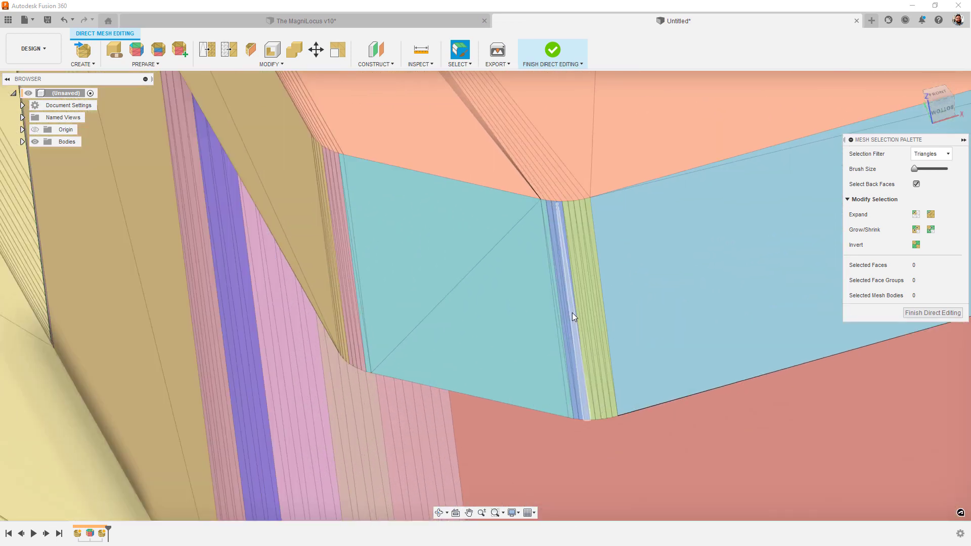
# Step: Start a new face group with Shift+F and extend the selection along the thin triangle strip
pyautogui.press('shift+f')
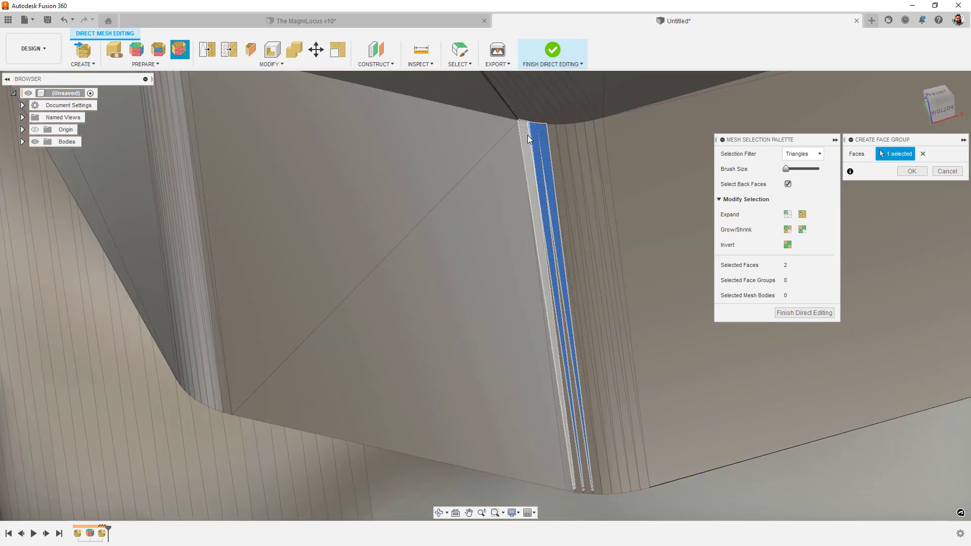
pyautogui.click(573, 474)
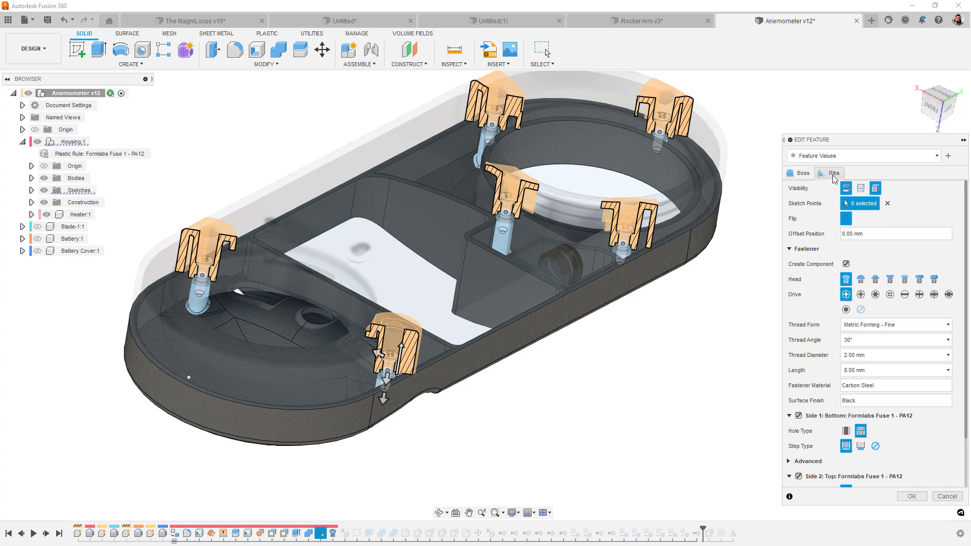
# Step: Enable ribs on Side 2: Top of the fastener bosses, keeping quantity 4
pyautogui.click(833, 173)
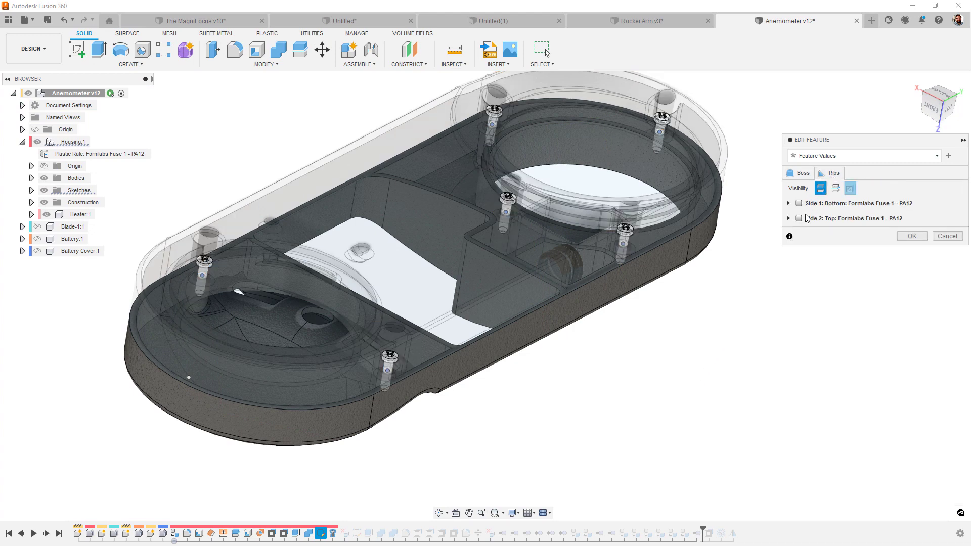
pyautogui.click(789, 218)
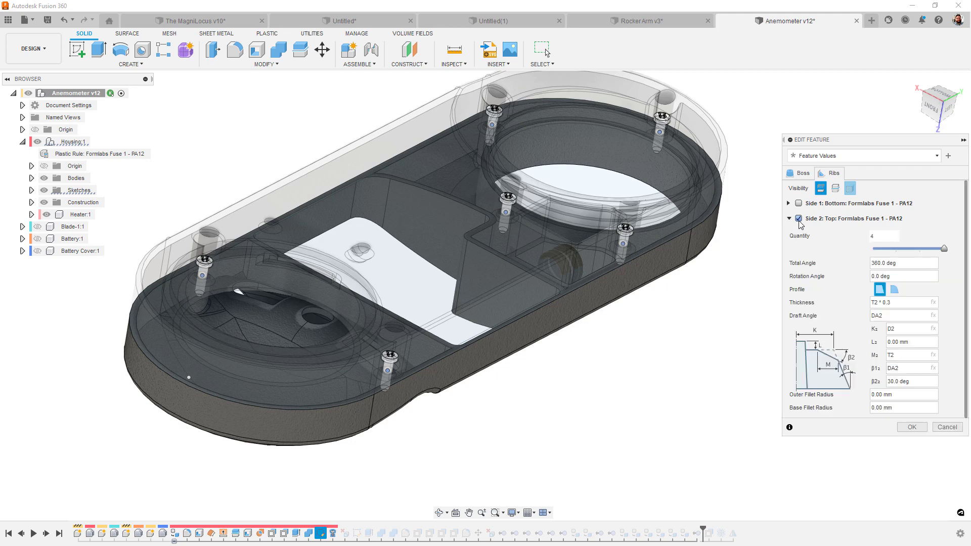
pyautogui.moveTo(734, 322)
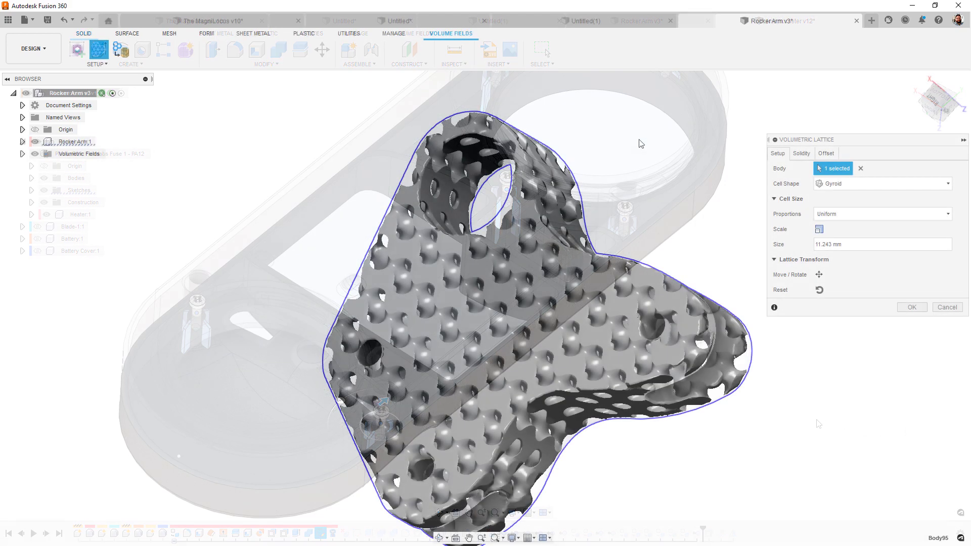
# Step: Keep the gyroid lattice solid in a 15 mm offset band around the bore face
pyautogui.click(825, 153)
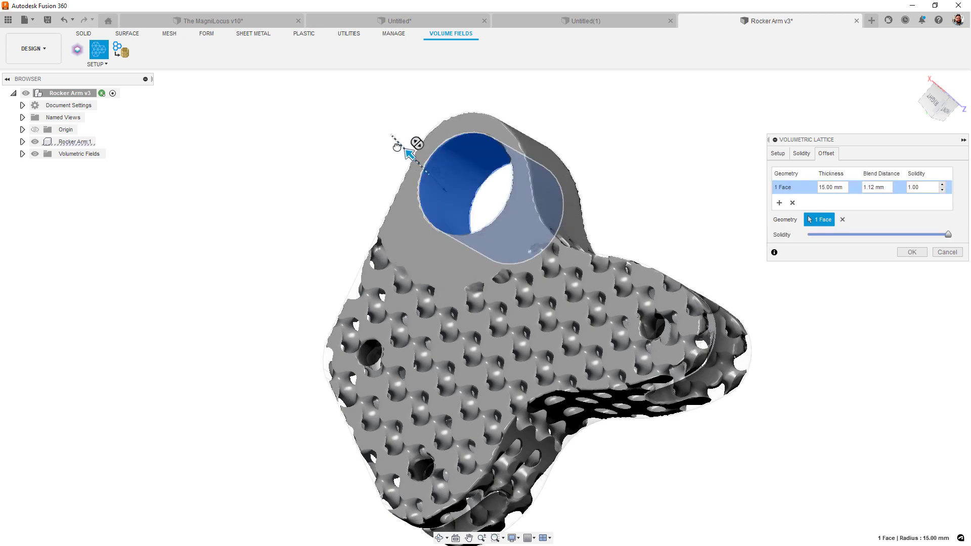
pyautogui.click(791, 20)
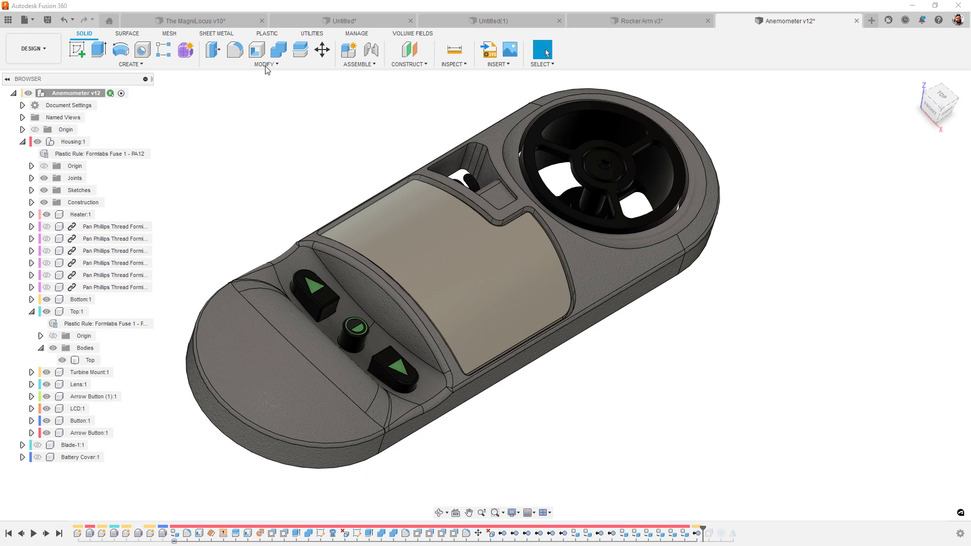
# Step: Open the Physical Material library and browse the additive Plastic materials
pyautogui.click(266, 54)
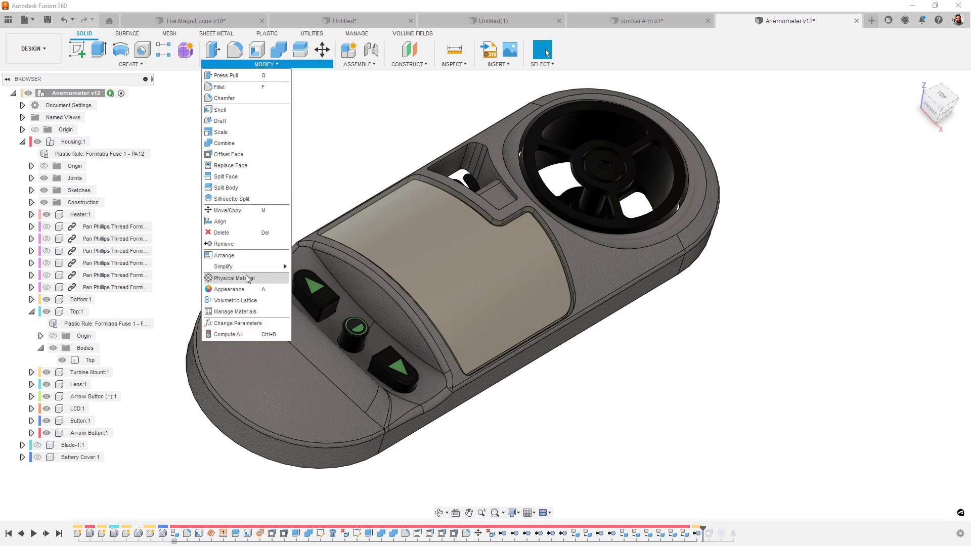
pyautogui.click(233, 278)
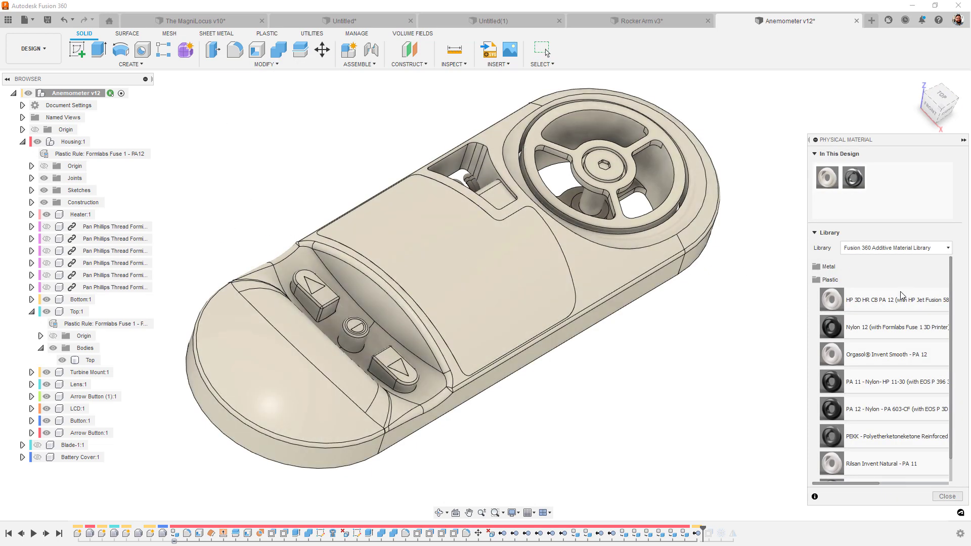
pyautogui.moveTo(892, 327)
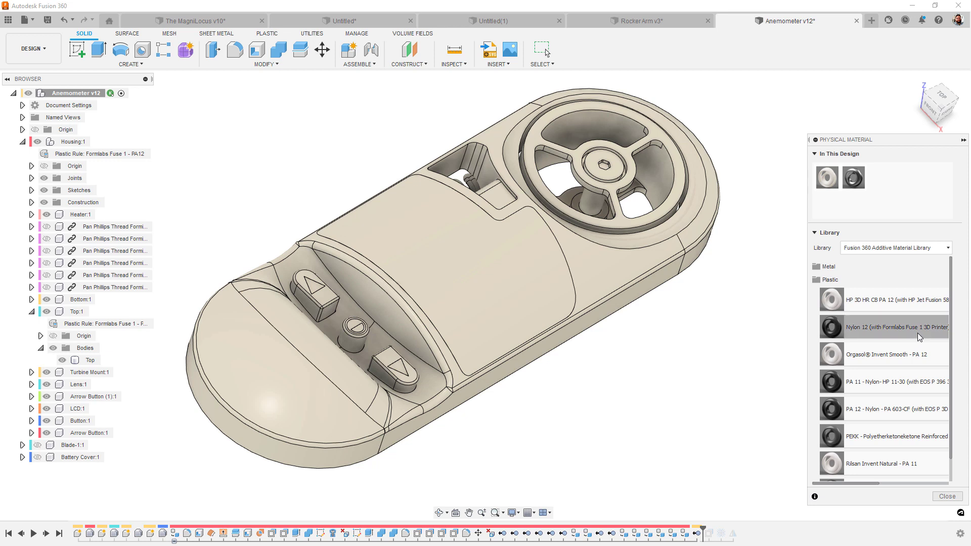
pyautogui.moveTo(895, 382)
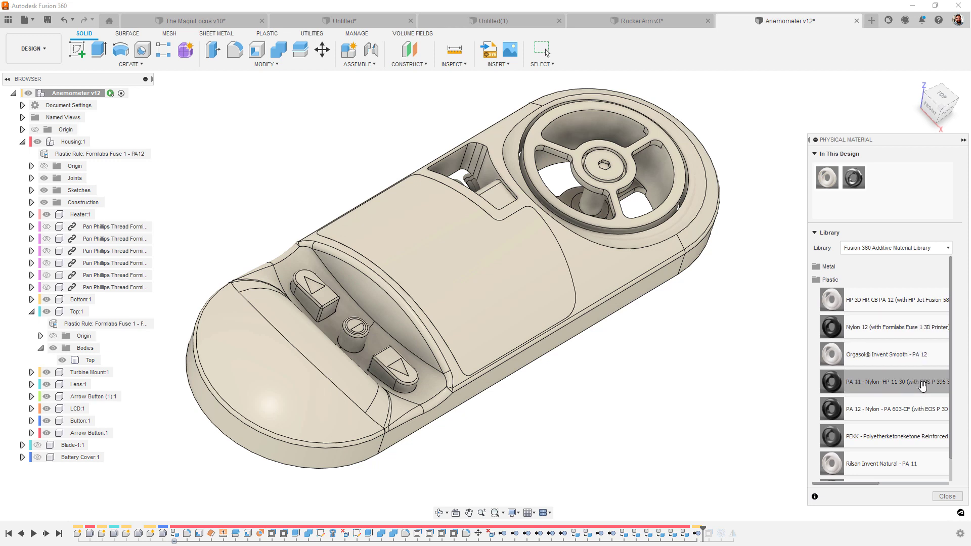
pyautogui.moveTo(923, 409)
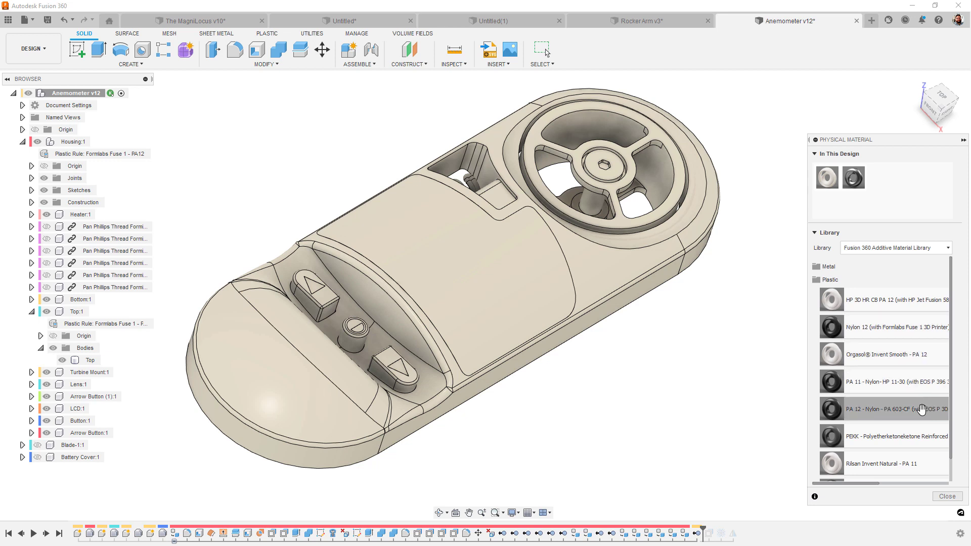
pyautogui.scroll(-3)
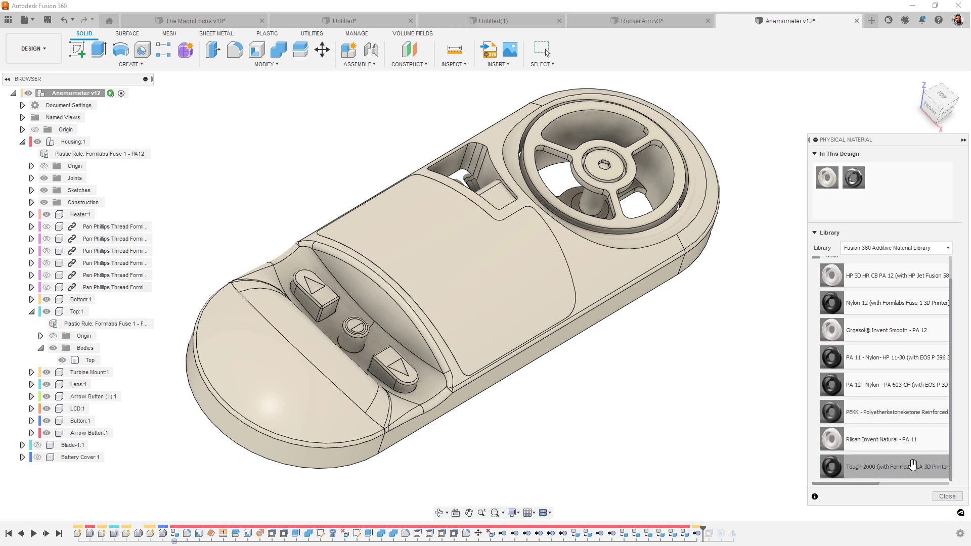
pyautogui.moveTo(910, 398)
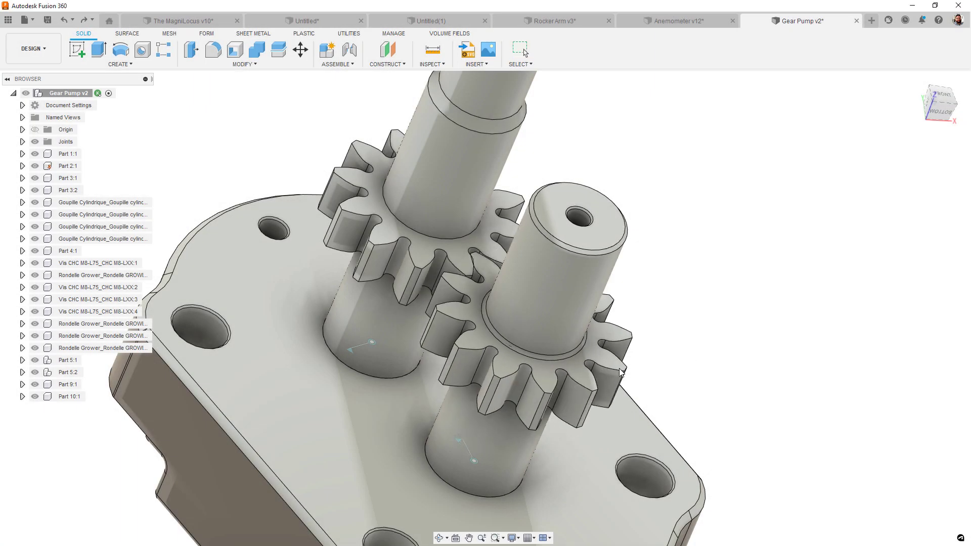
# Step: Link the tooth faces of the two meshing gears with a tangent relationship
pyautogui.click(337, 55)
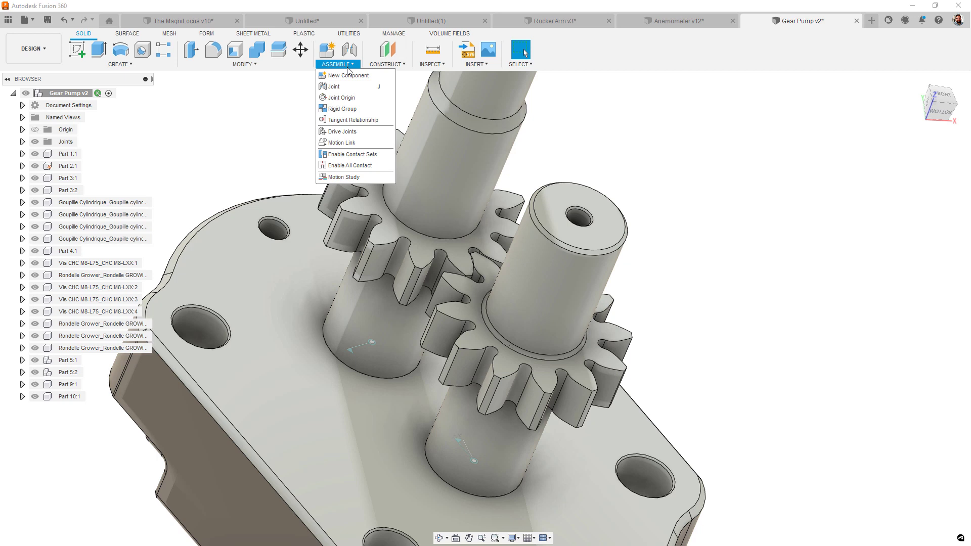
pyautogui.click(352, 120)
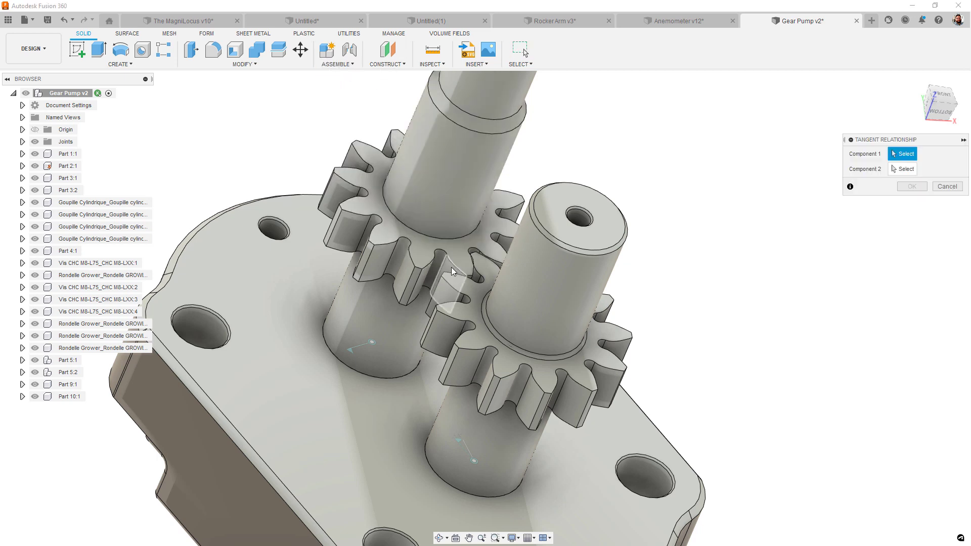
pyautogui.click(526, 303)
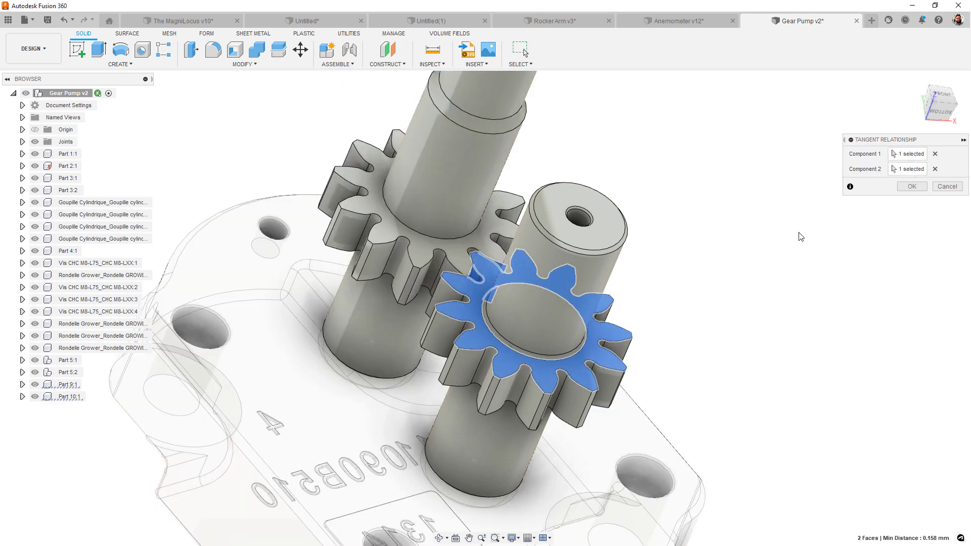
pyautogui.click(909, 186)
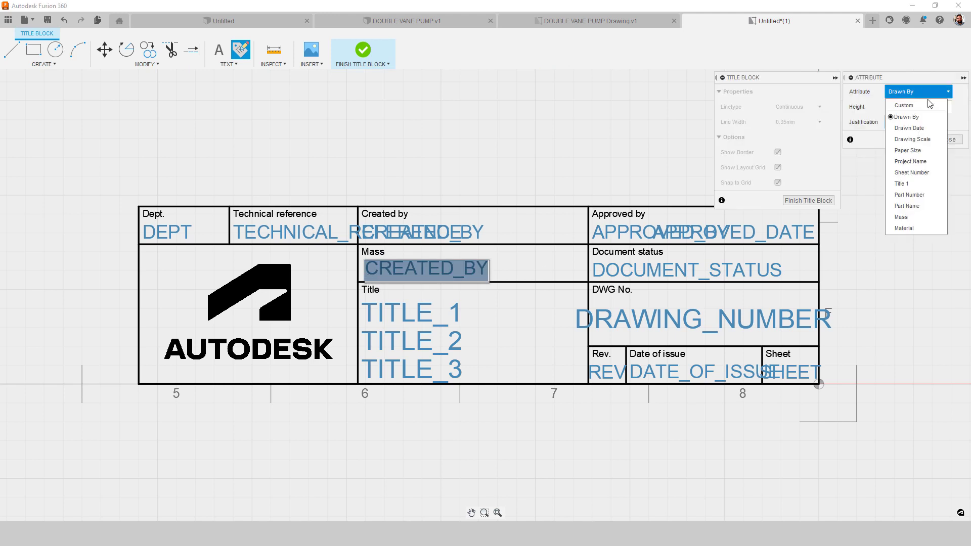
# Step: Set the title block field's attribute to Mass, finish the title block, and view Sheet 2
pyautogui.click(901, 217)
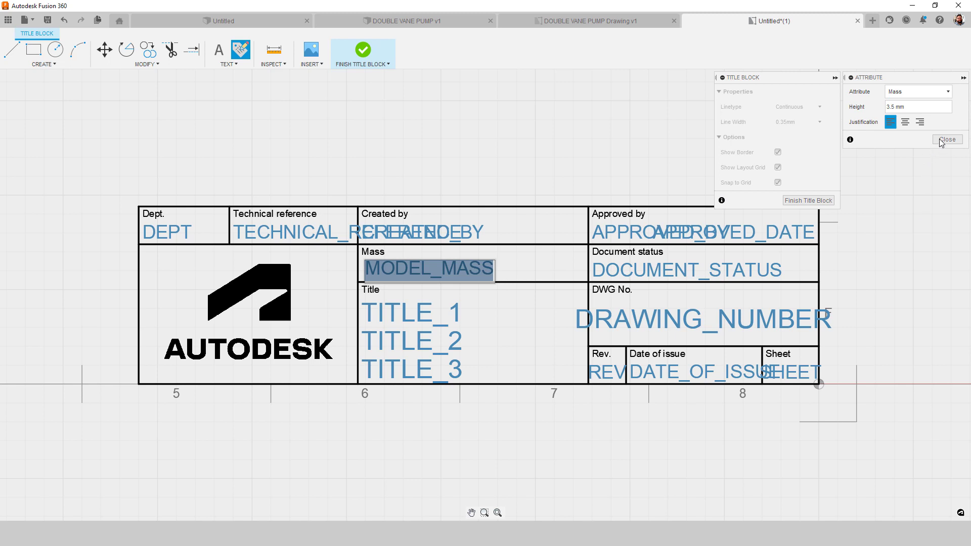
pyautogui.click(947, 138)
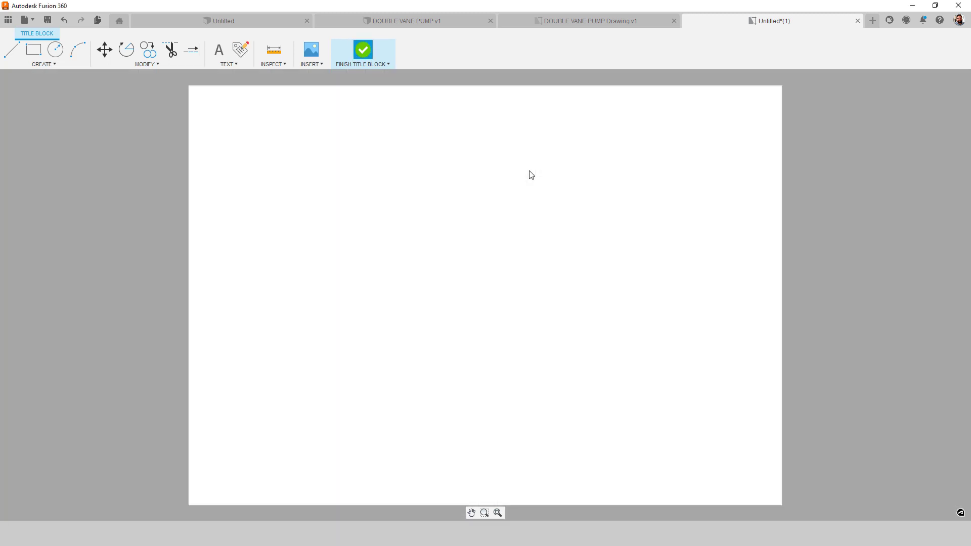
pyautogui.click(362, 49)
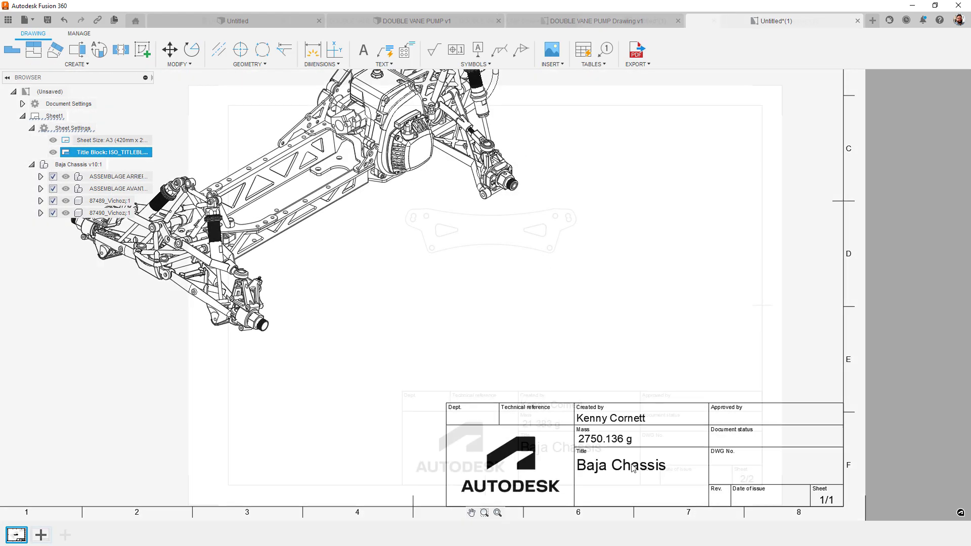
pyautogui.click(41, 535)
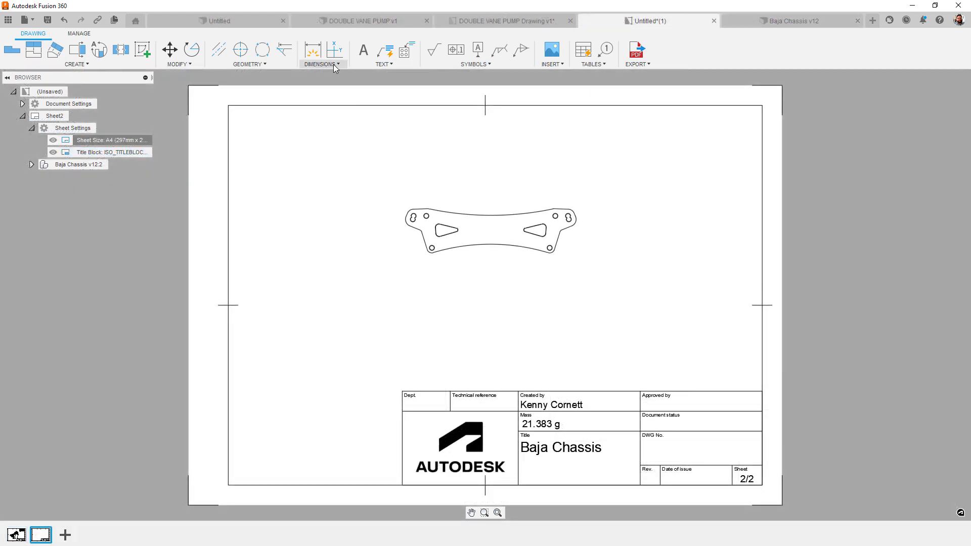
# Step: Add a 62.37 arc length dimension and an R100 jogged radius dimension to the plate
pyautogui.click(320, 54)
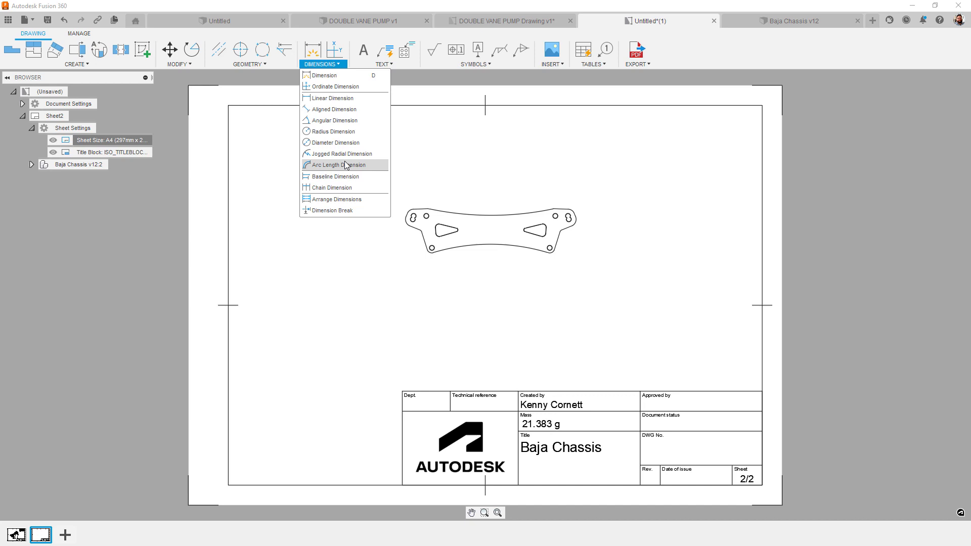
pyautogui.click(339, 165)
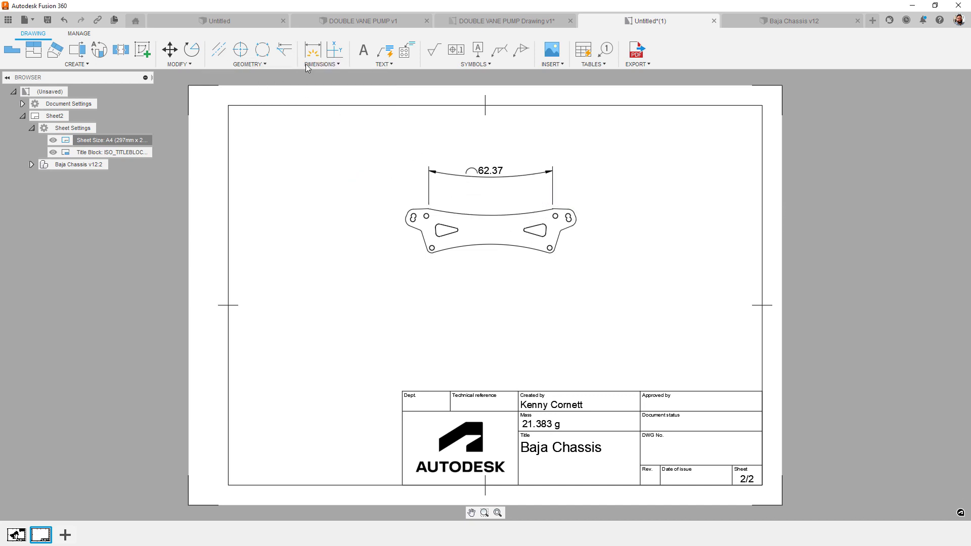
pyautogui.click(321, 64)
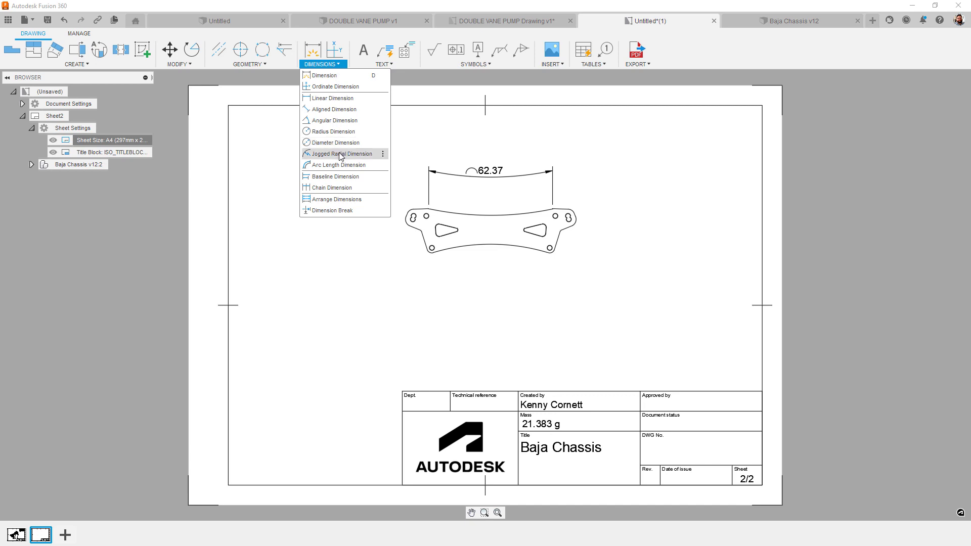
pyautogui.click(339, 154)
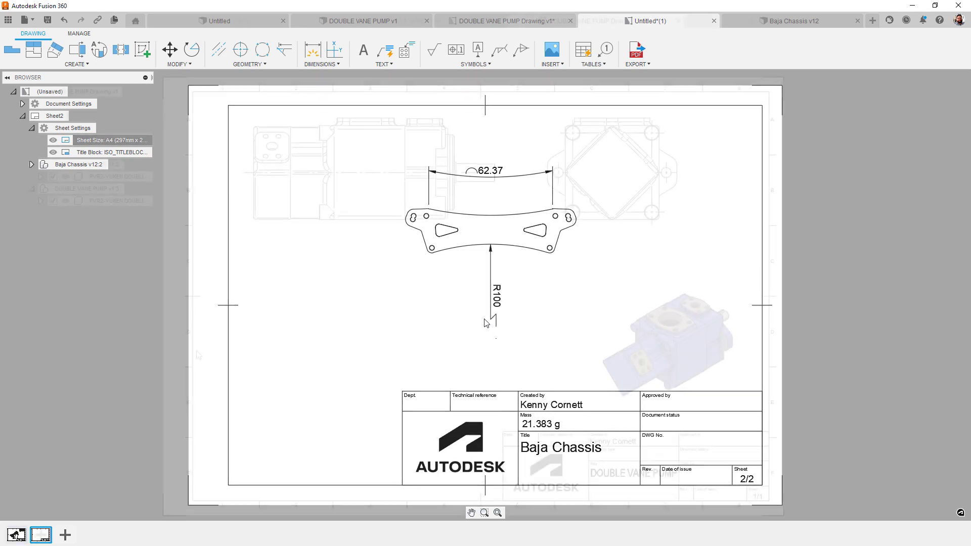
pyautogui.click(501, 20)
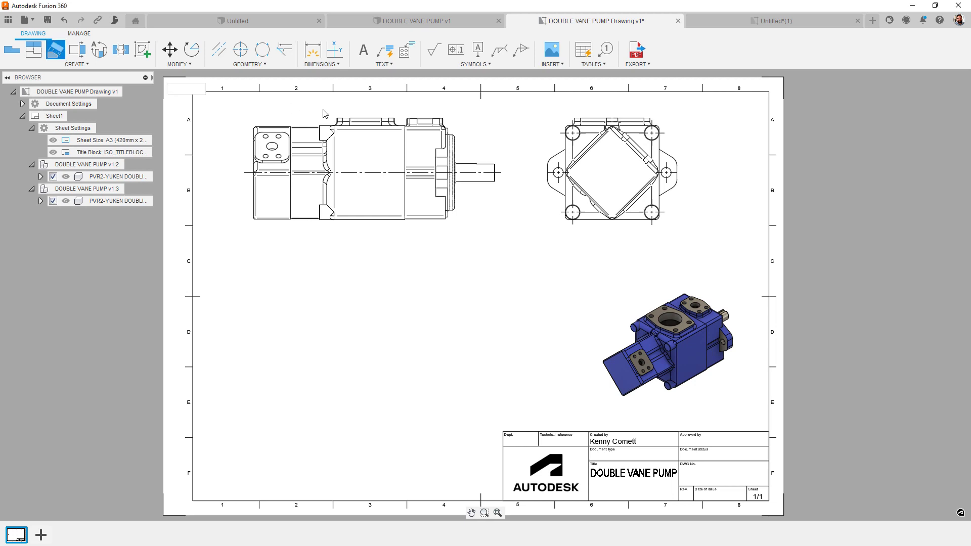
pyautogui.moveTo(645, 152)
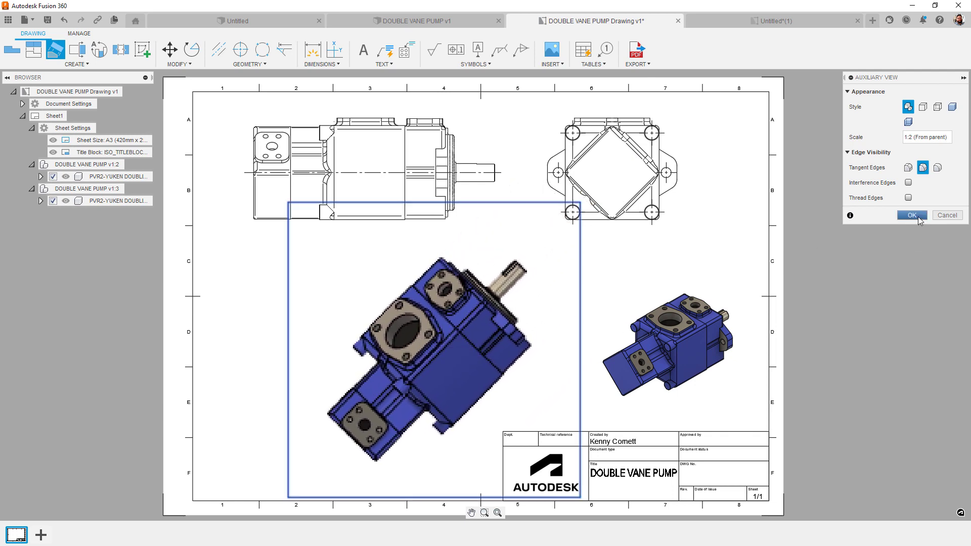
# Step: Confirm the angled auxiliary view and start adding a center mark on a hole
pyautogui.click(911, 215)
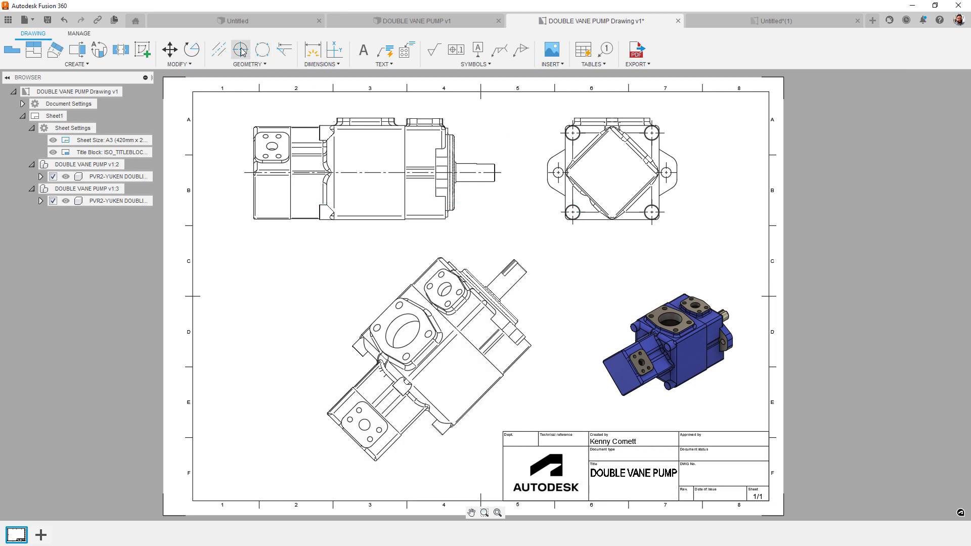
pyautogui.click(240, 50)
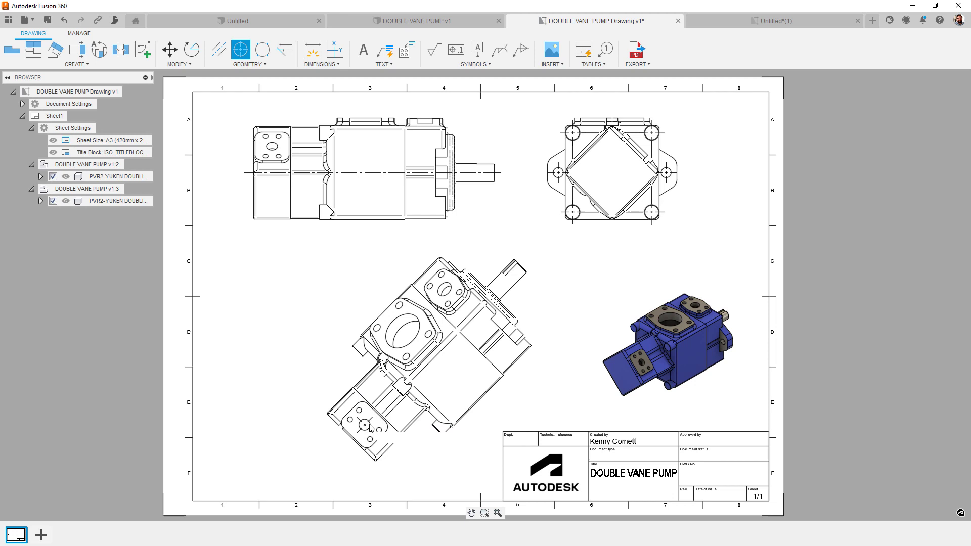
pyautogui.moveTo(353, 425)
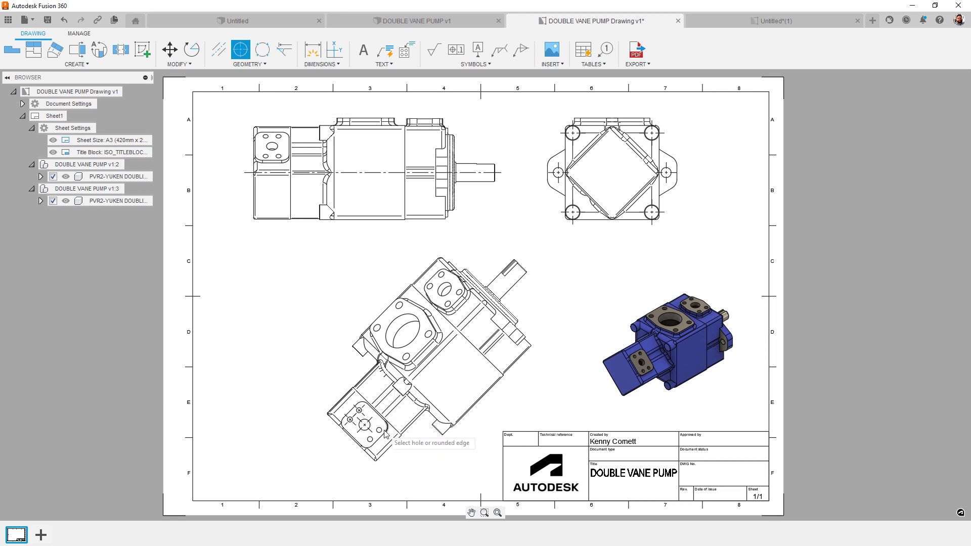
pyautogui.moveTo(519, 467)
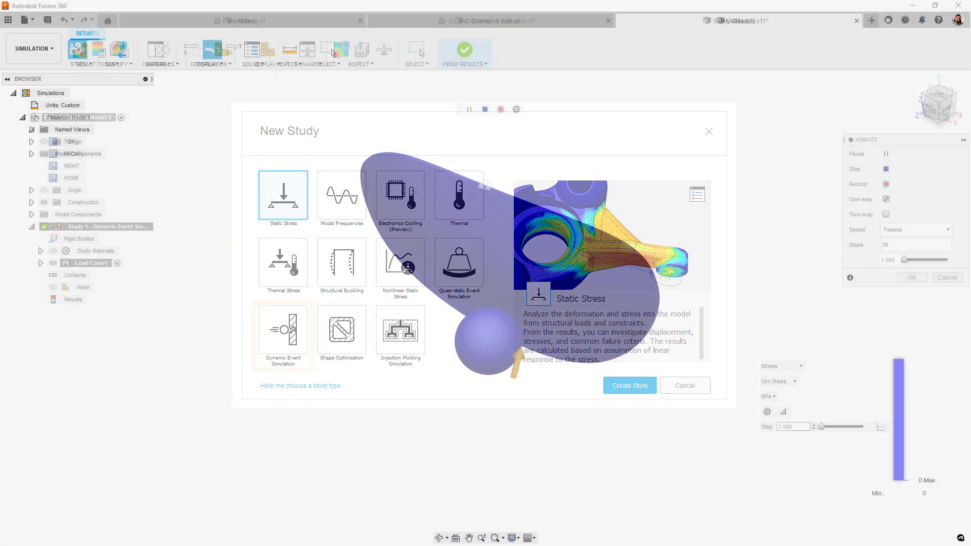
# Step: Display the shelf support's Static Stress safety factor results, ranging 8.6 to 15
pyautogui.click(684, 386)
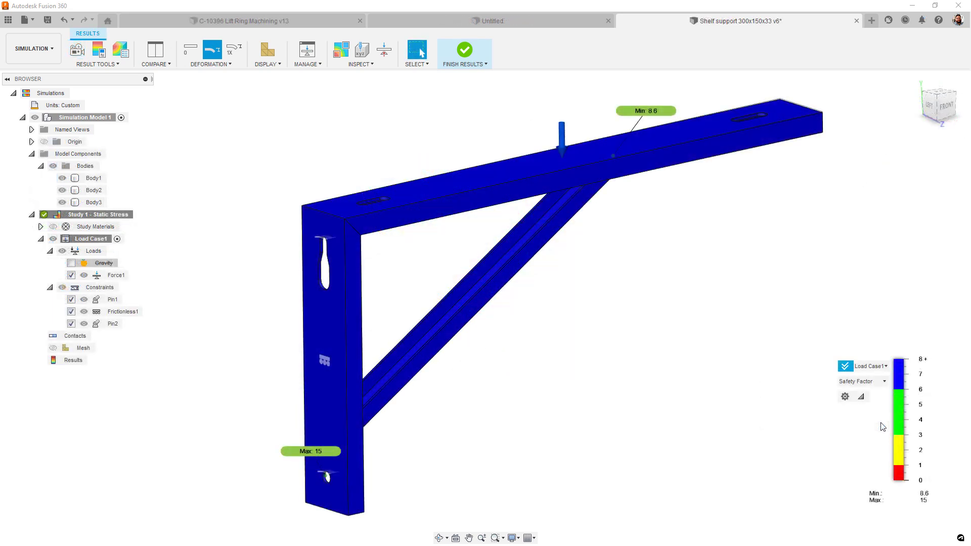
# Step: Show Reaction Force then Contact Force results, and pause the mold fill animation
pyautogui.click(861, 381)
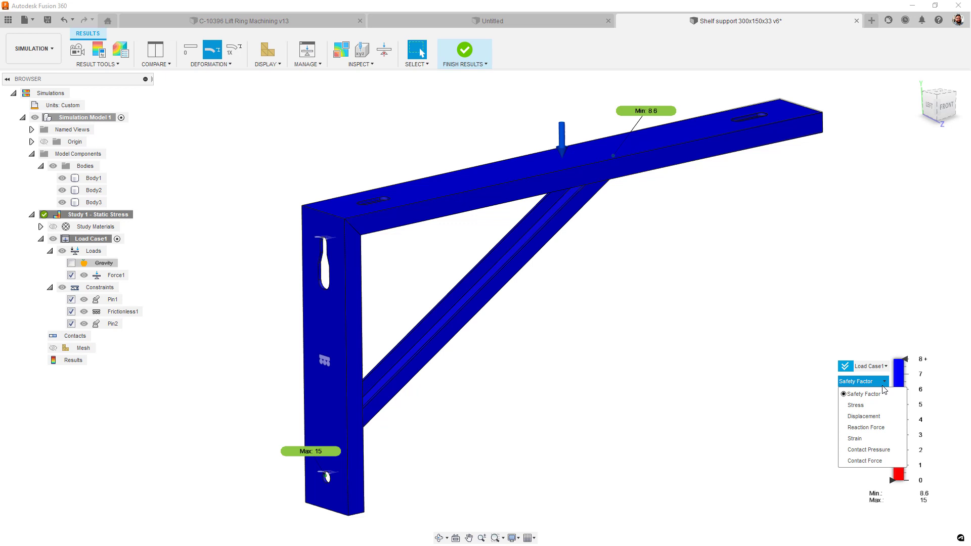
pyautogui.click(866, 428)
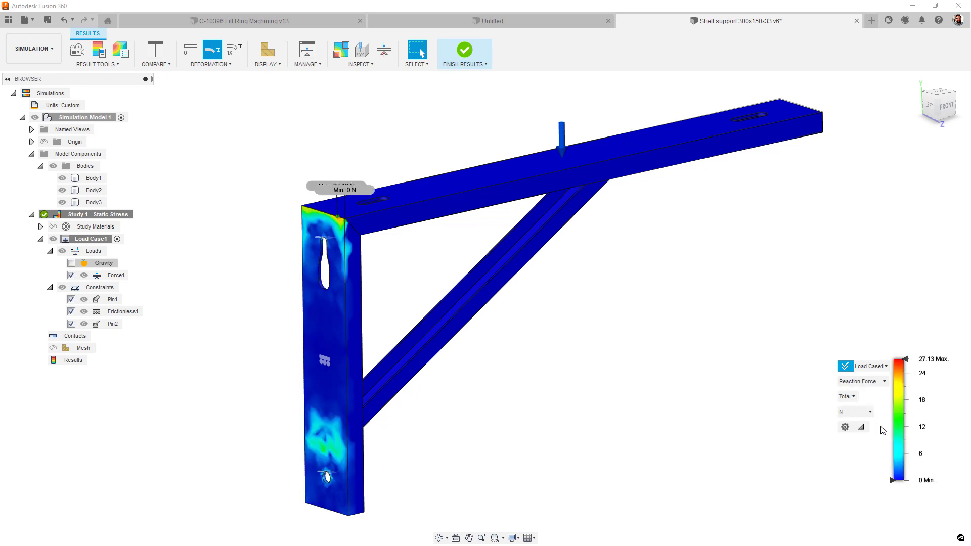
pyautogui.moveTo(879, 395)
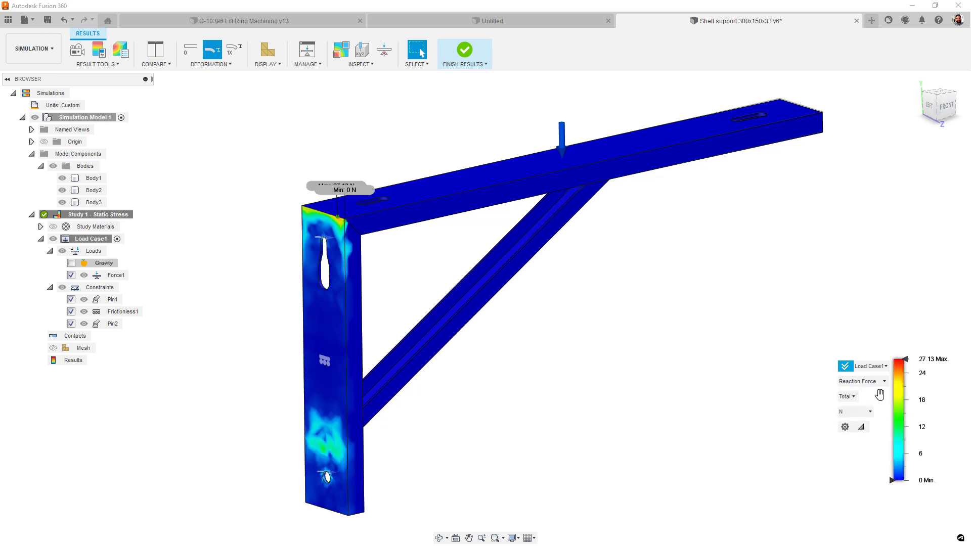
pyautogui.click(862, 381)
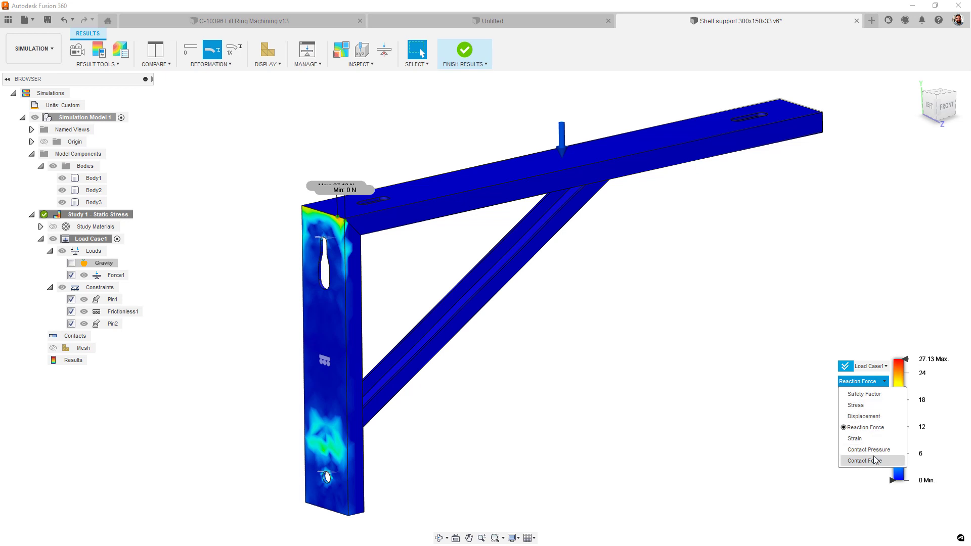
pyautogui.click(868, 461)
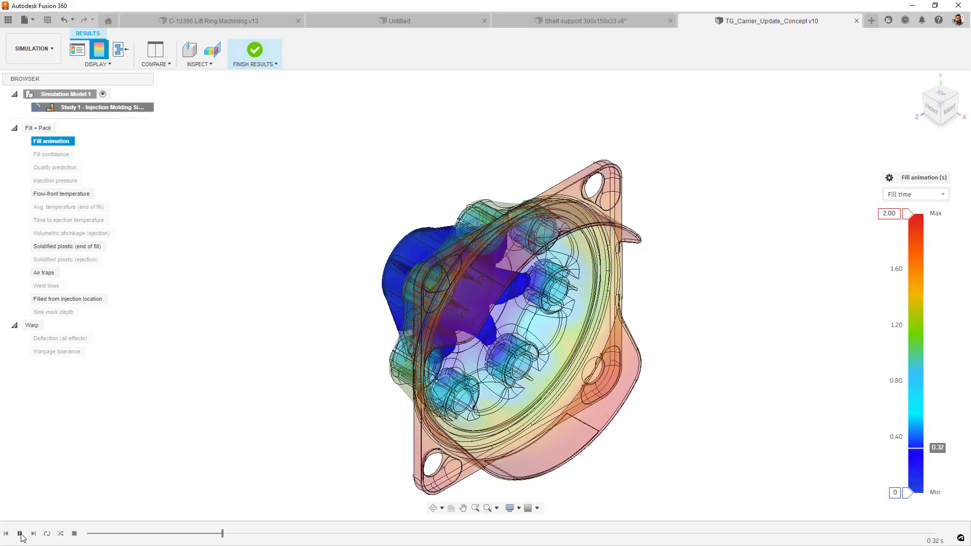
pyautogui.click(20, 533)
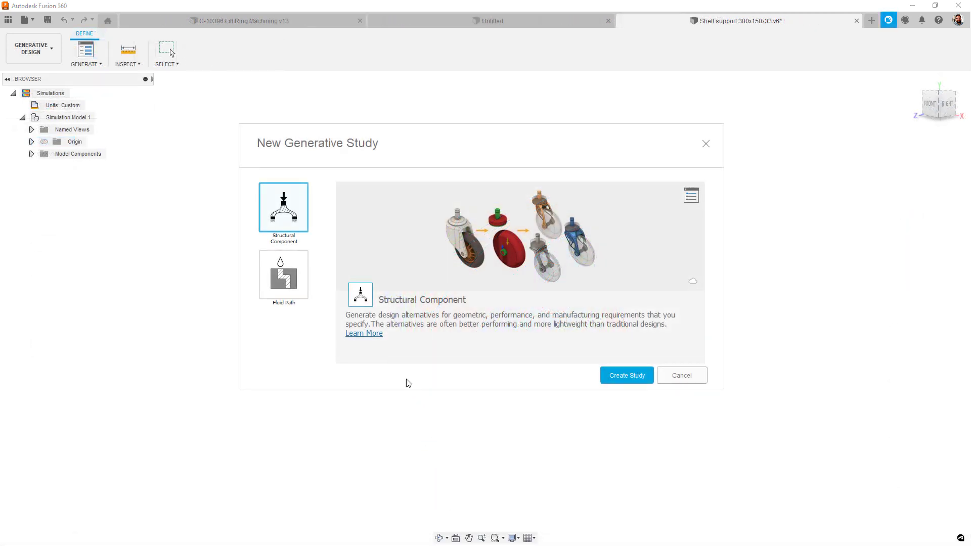
# Step: Open the generative study documentation page and scroll down through it
pyautogui.click(364, 333)
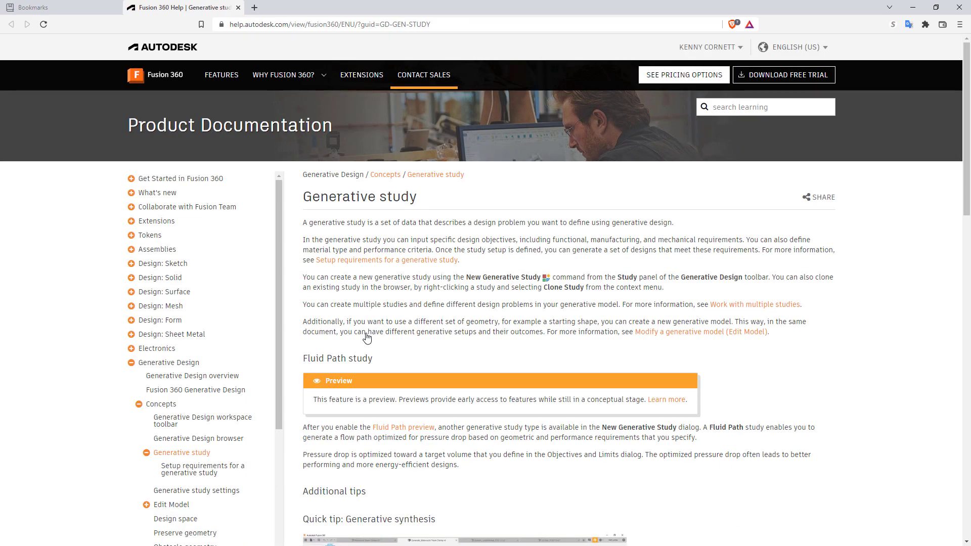
pyautogui.scroll(-3)
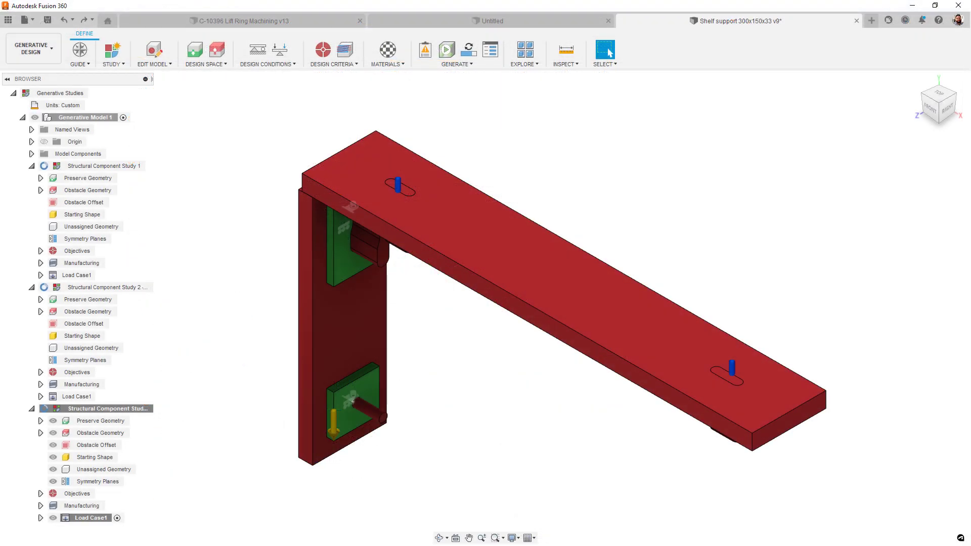
# Step: Confirm the generative study settings and open Outcome 27 in Explore
pyautogui.click(111, 54)
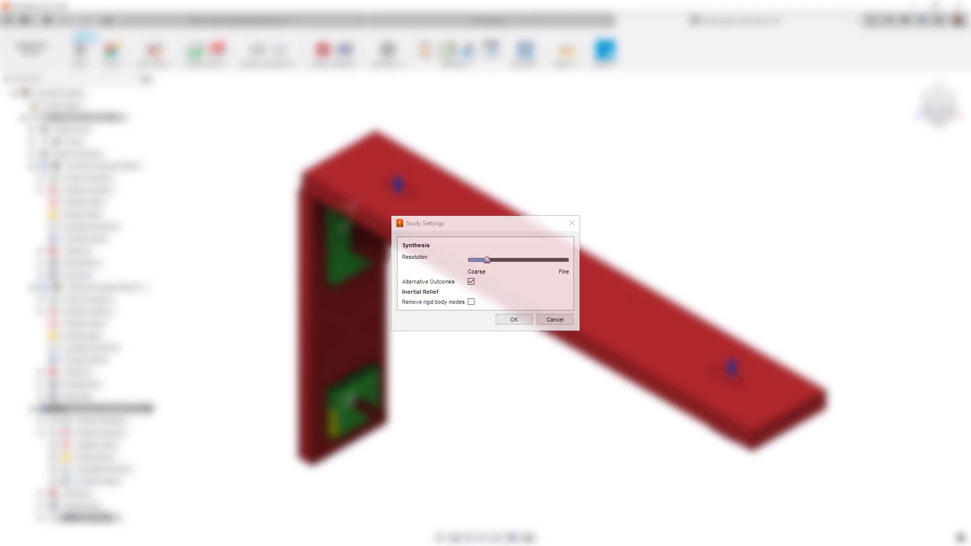
pyautogui.click(513, 319)
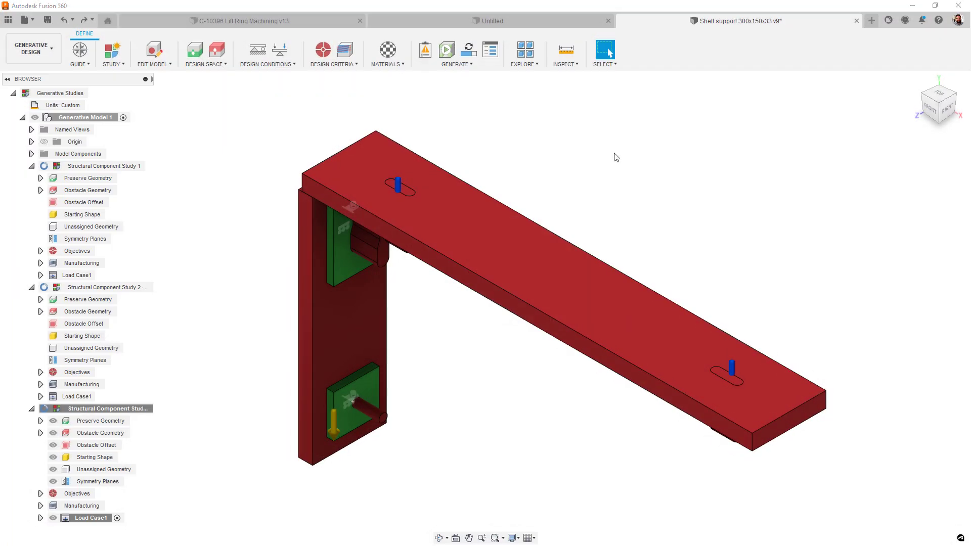
pyautogui.click(524, 52)
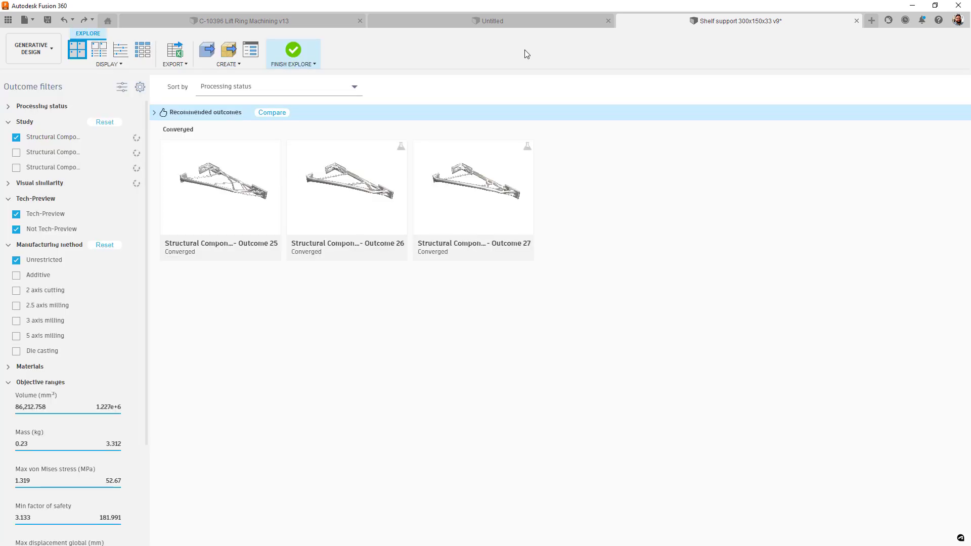
pyautogui.doubleClick(472, 187)
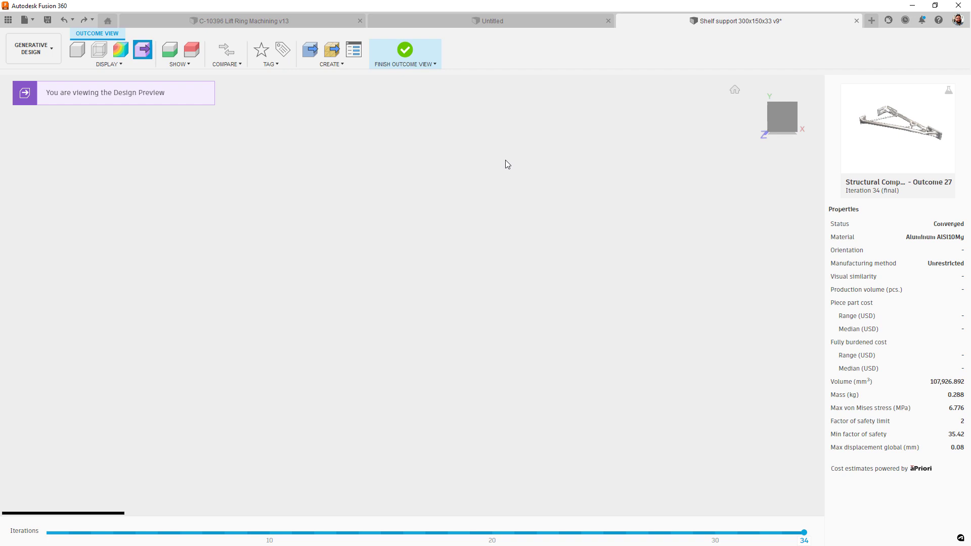
# Step: Open the May 2022 Product Update blog post and scroll through it
pyautogui.click(782, 117)
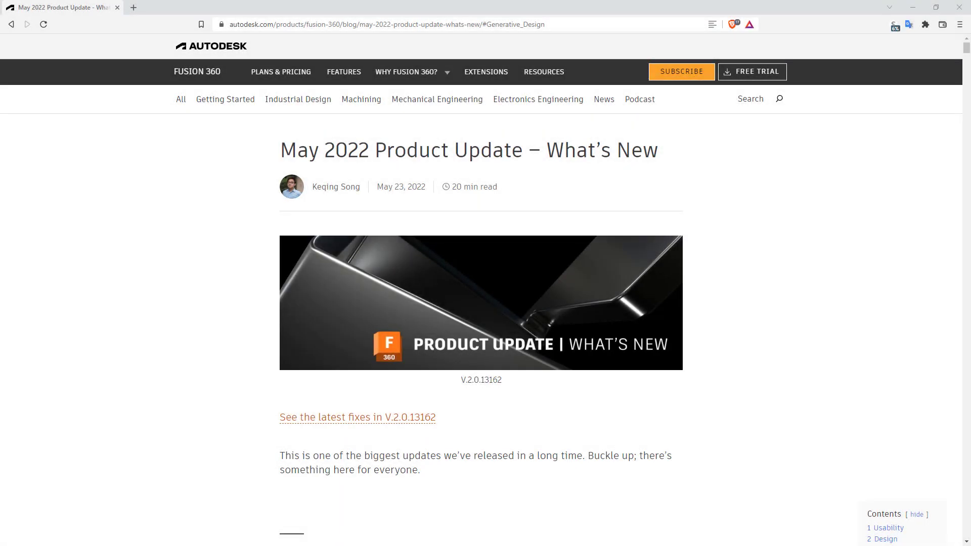
pyautogui.scroll(-3)
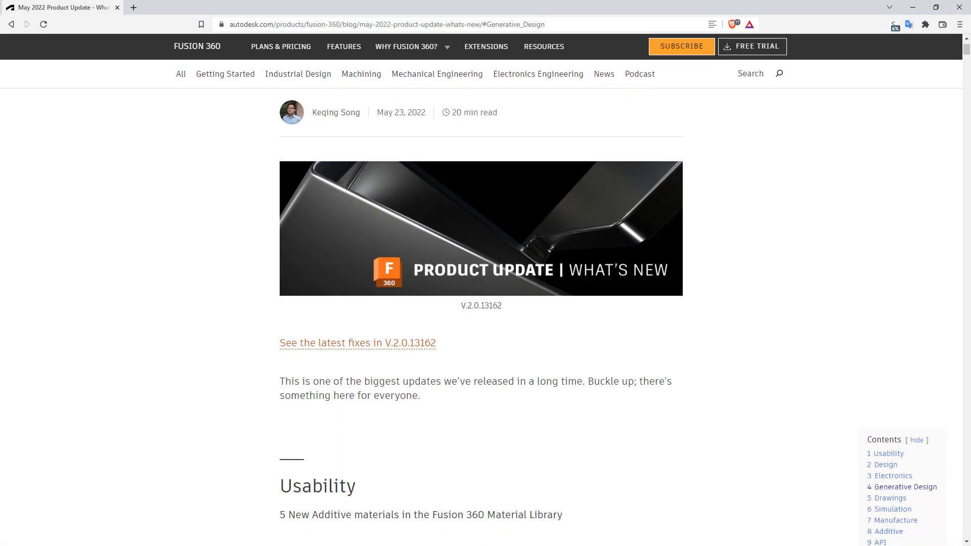
pyautogui.scroll(-3)
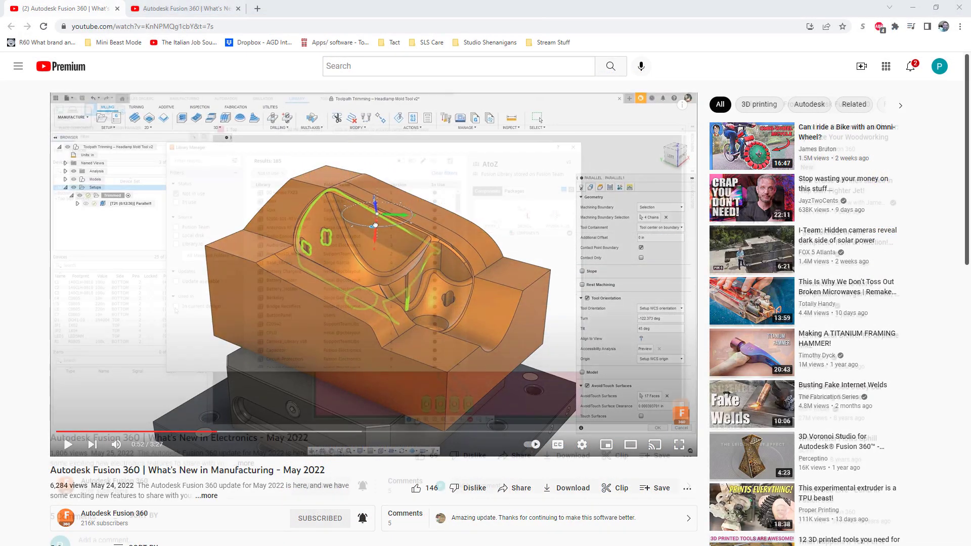
# Step: Subscribe to the Autodesk Fusion 360 channel and turn on upload notifications
pyautogui.click(186, 9)
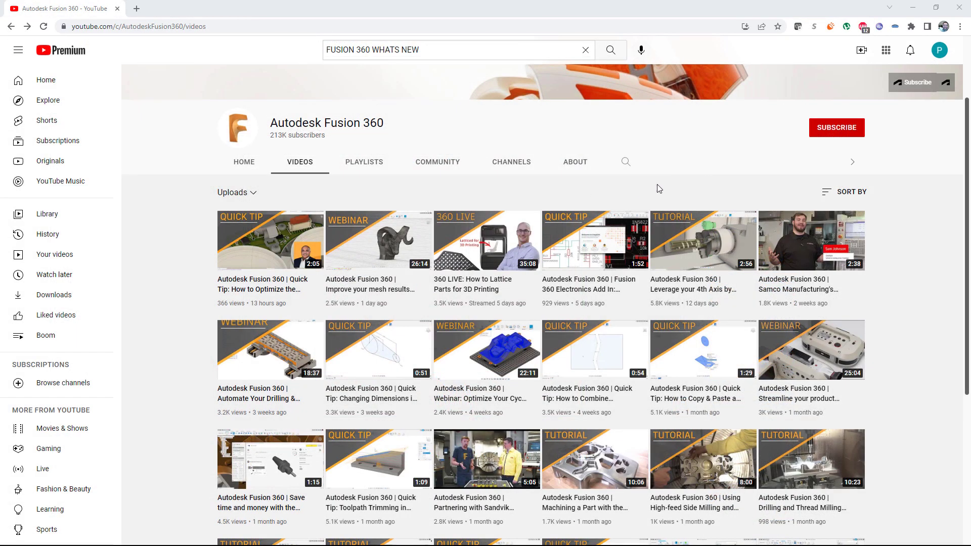
pyautogui.click(836, 128)
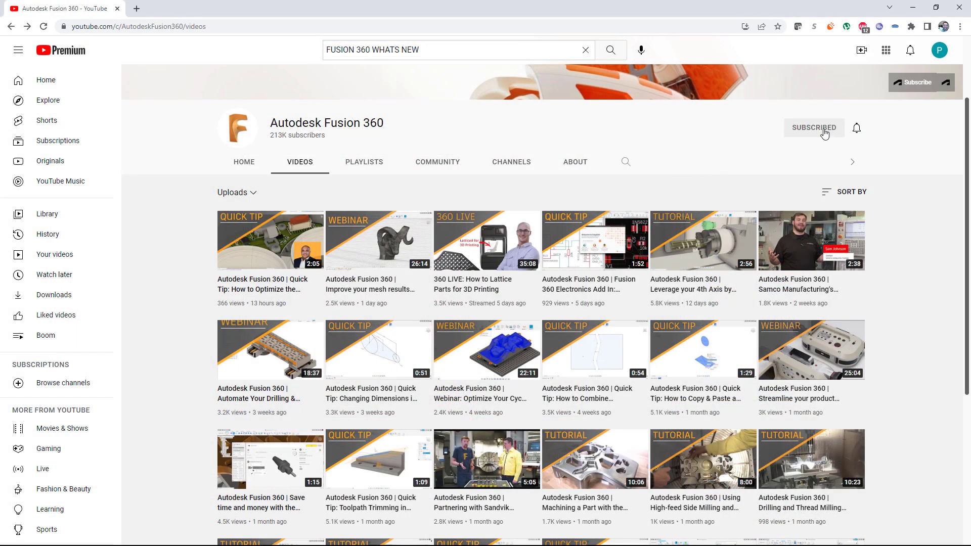
pyautogui.click(857, 127)
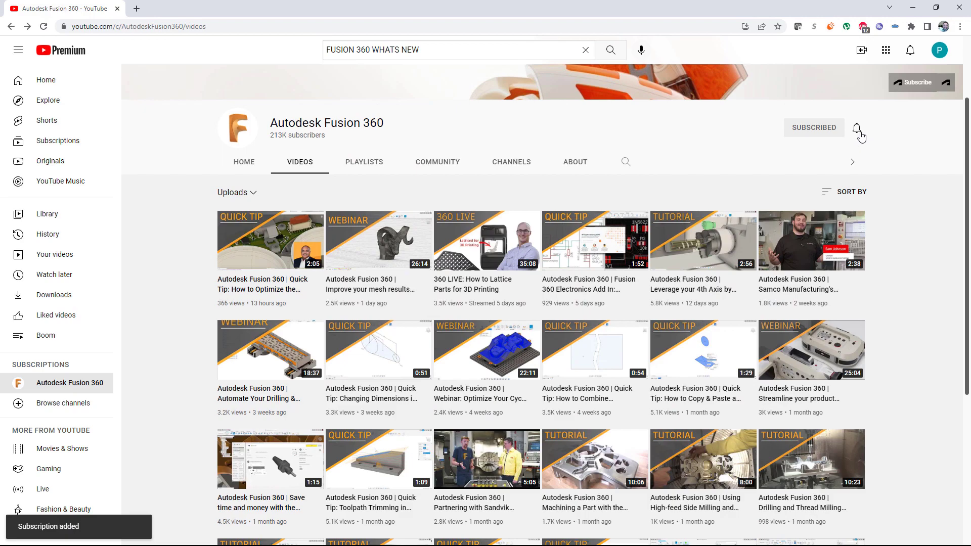